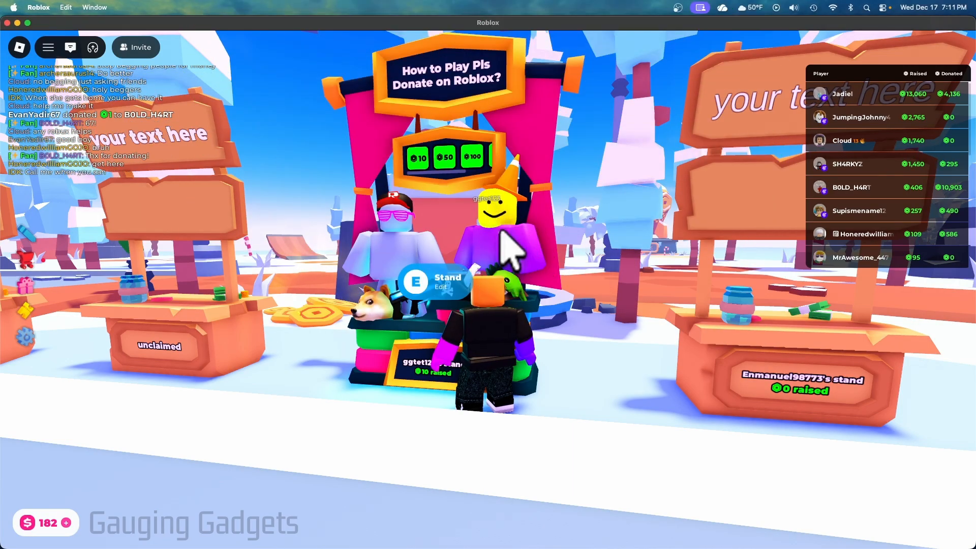
mouse_move(456, 191)
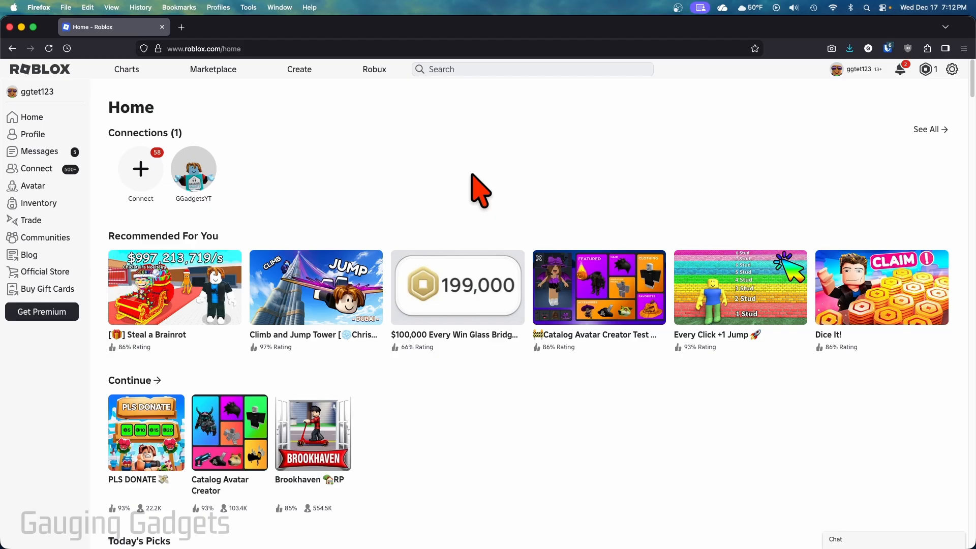
mouse_move(408, 153)
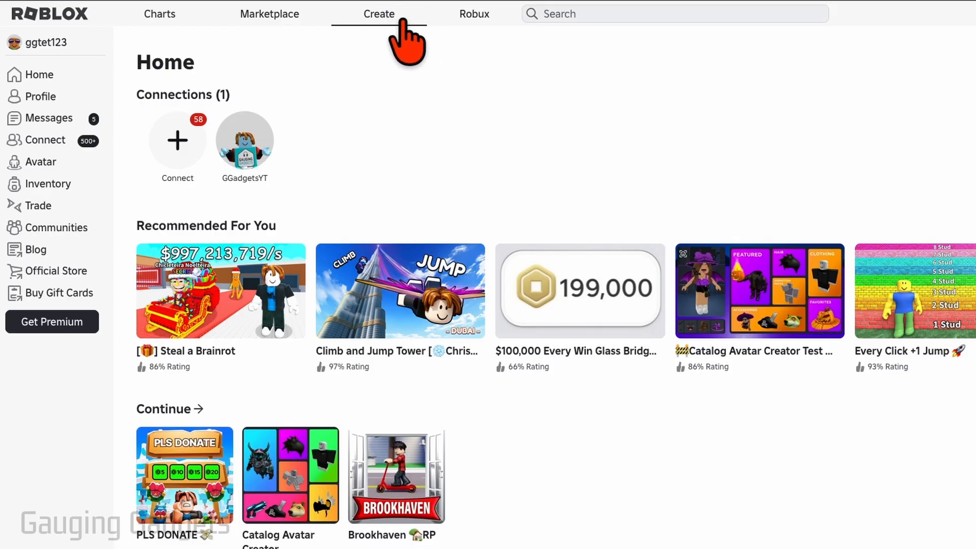
- Go to the Creations page listing the account's experiences, briefly checking the place's ⋯ menu
click(378, 14)
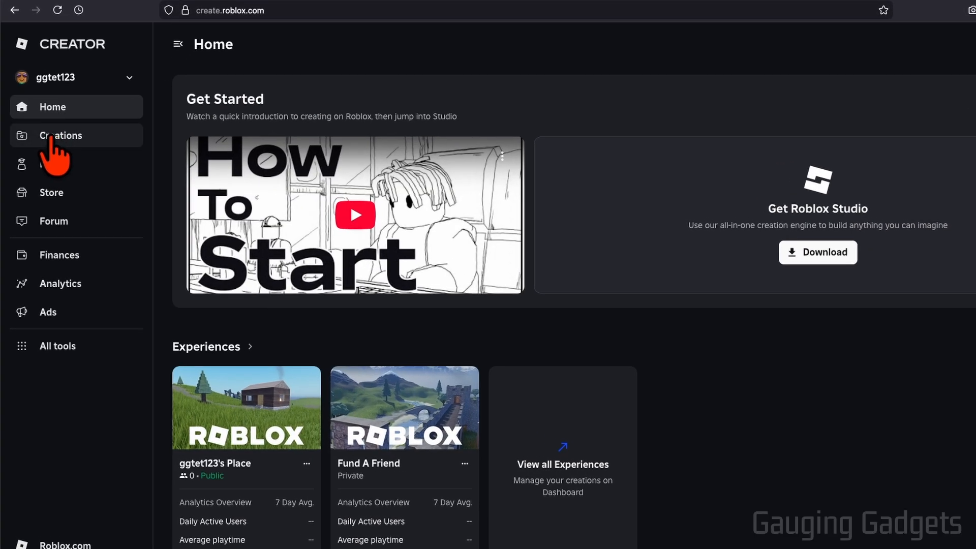
click(61, 135)
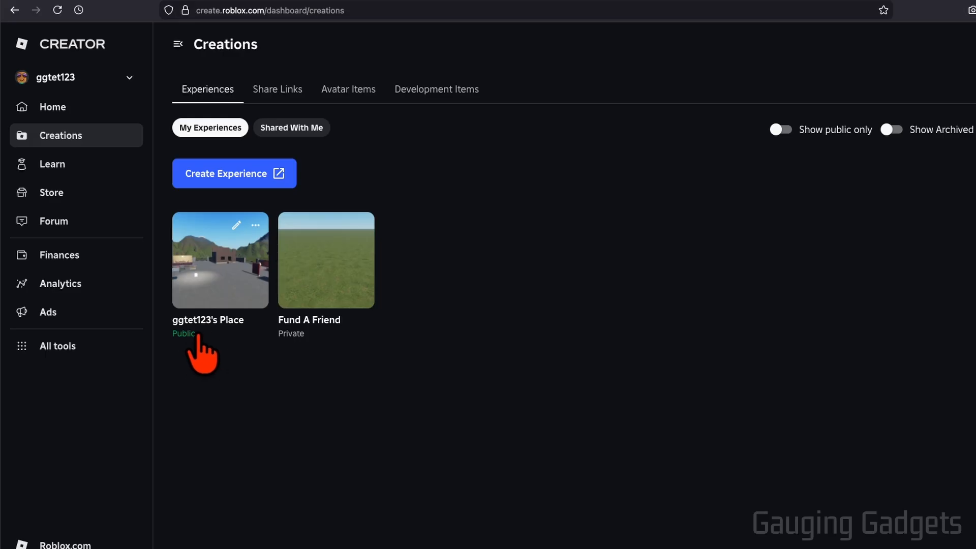
mouse_move(255, 226)
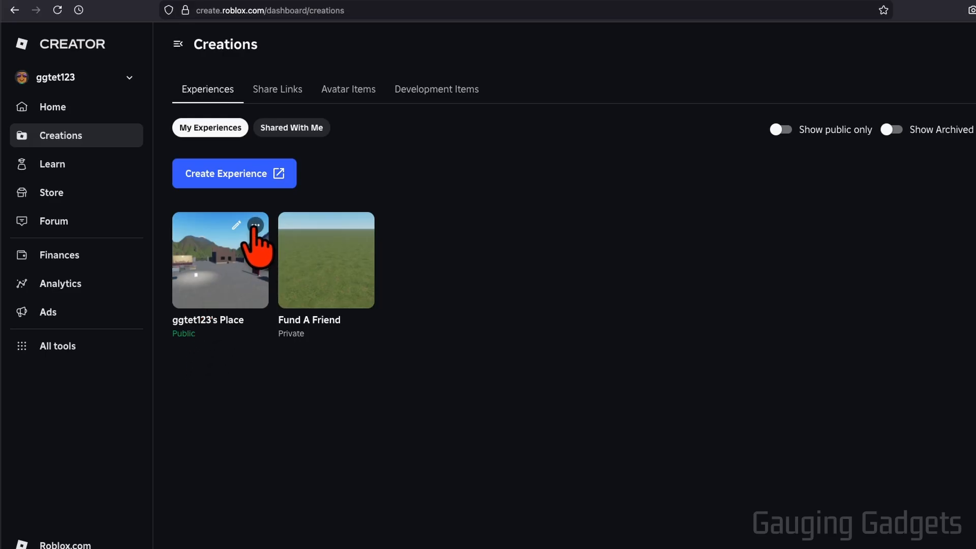
click(254, 239)
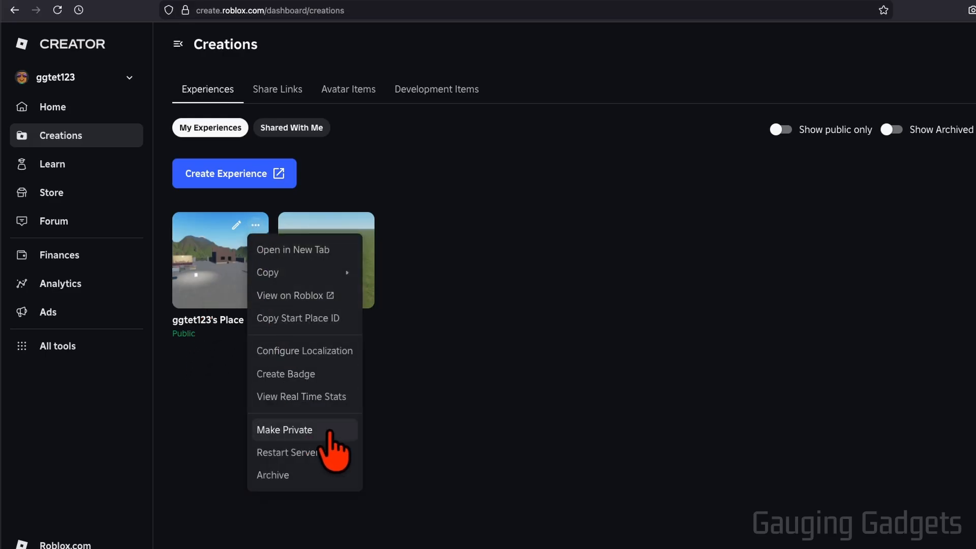
click(284, 429)
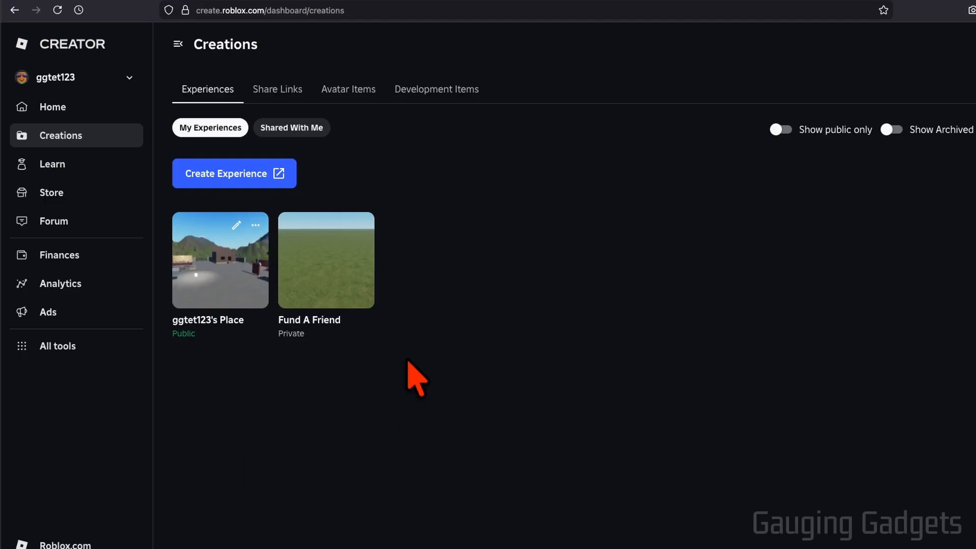
mouse_move(211, 284)
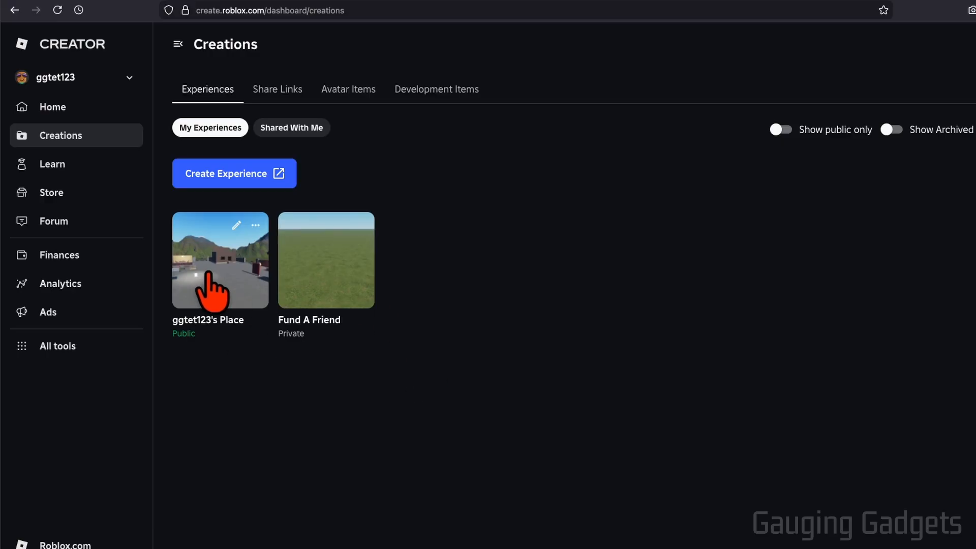
- Go into the public place's overview and reach its Passes page under Monetization
click(220, 260)
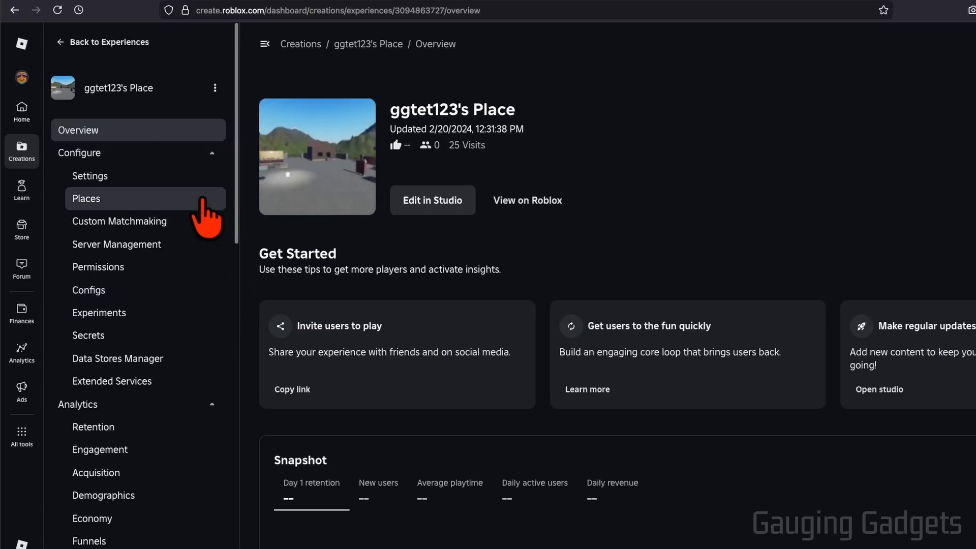
scroll(down, 3)
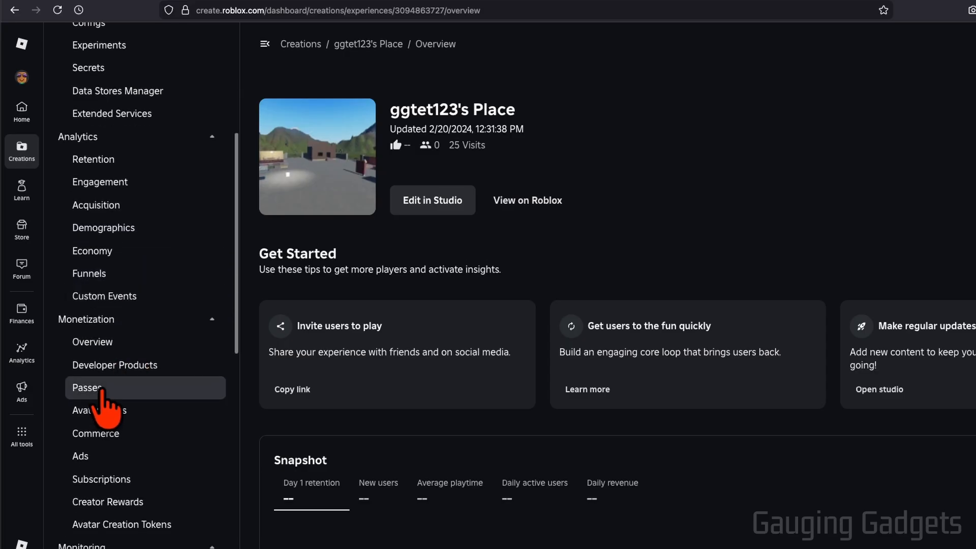
click(87, 387)
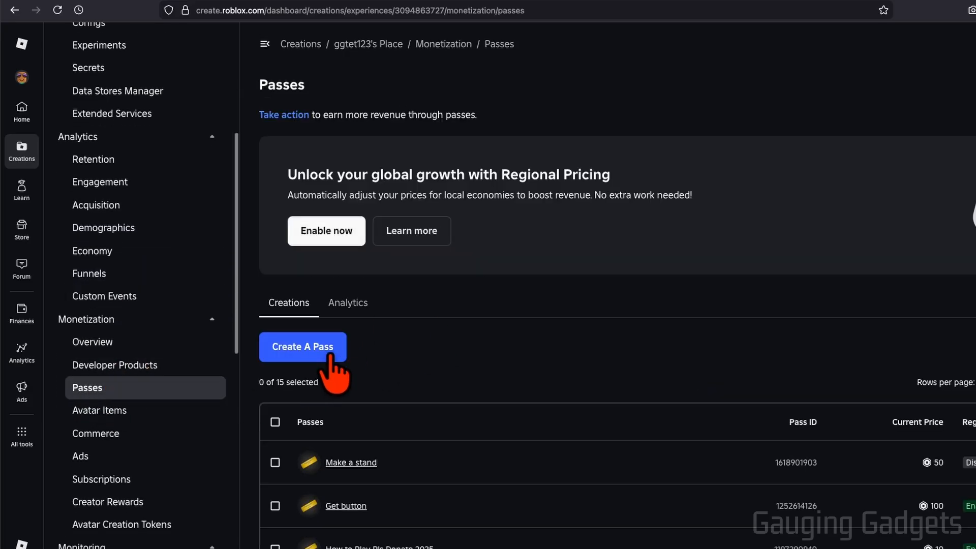
- Create a new pass named 'Play Pls Donate', listed as offsale
click(303, 346)
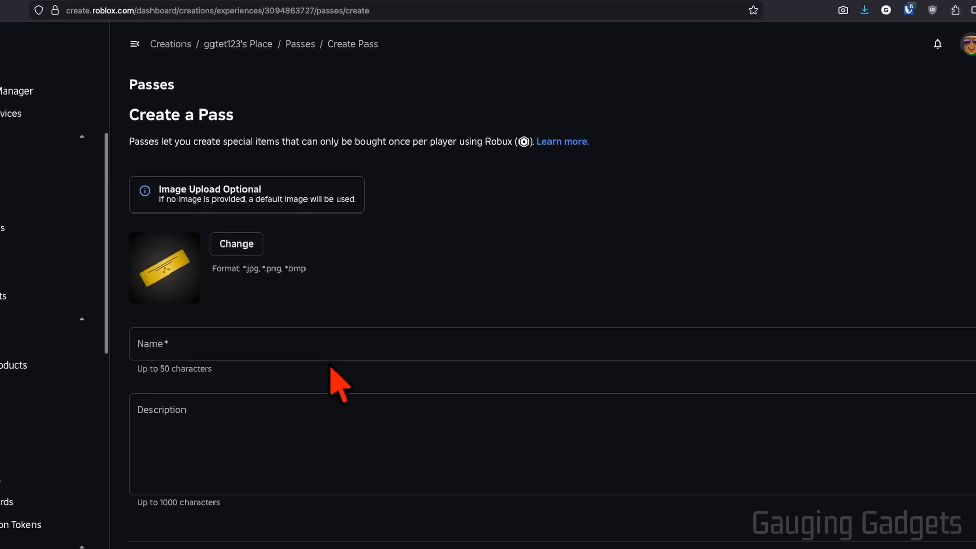
scroll(down, 3)
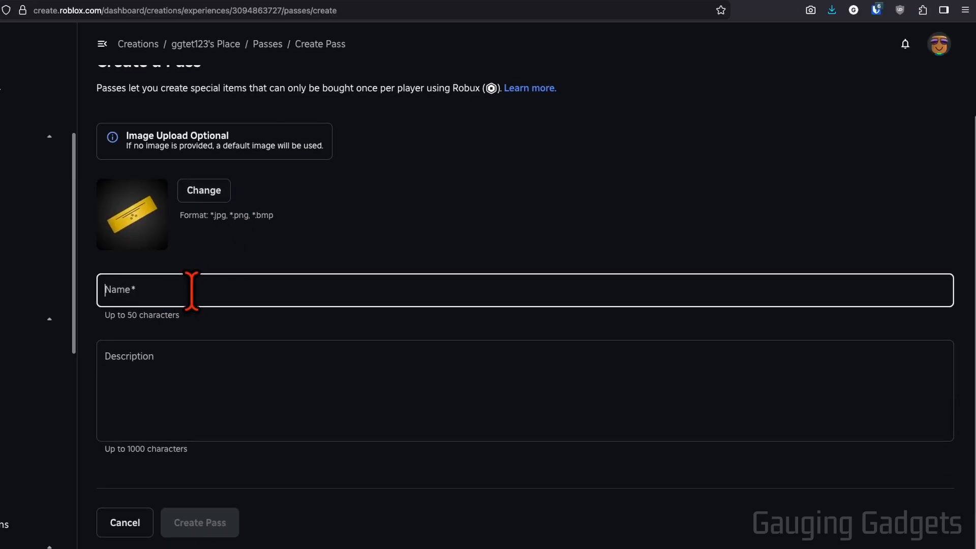
text(Play Pls Donate)
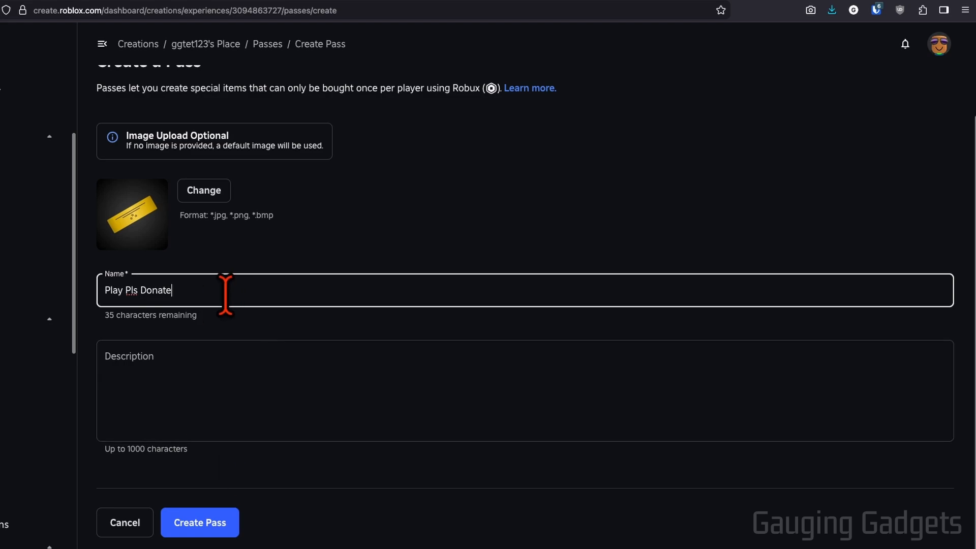
click(199, 522)
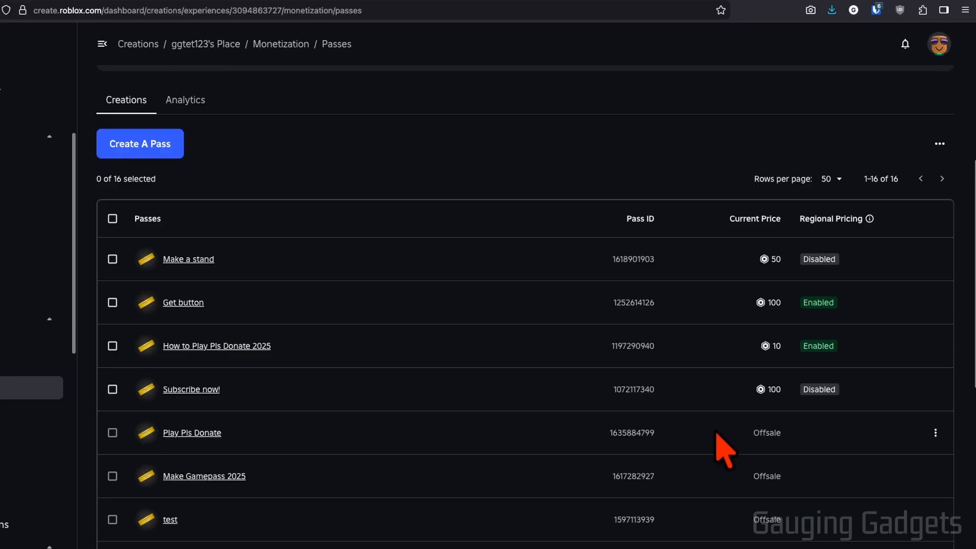
mouse_move(790, 463)
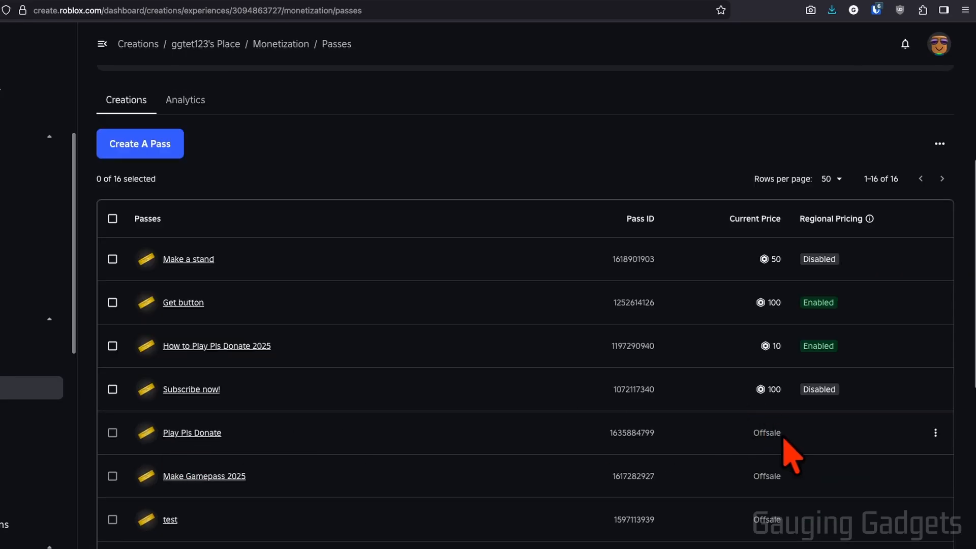
mouse_move(803, 460)
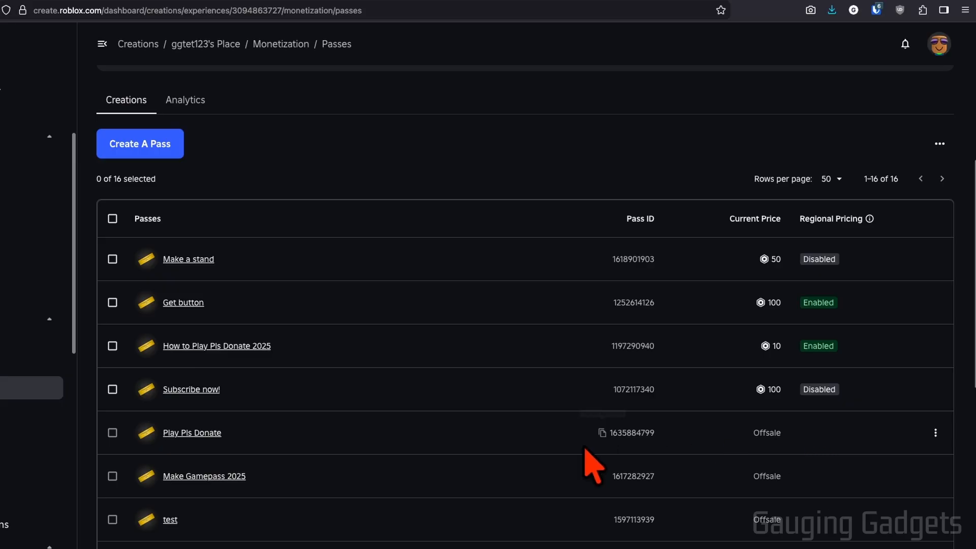
- Put Play Pls Donate on sale at 500 Robux with regional pricing unchecked, and save changes
click(191, 433)
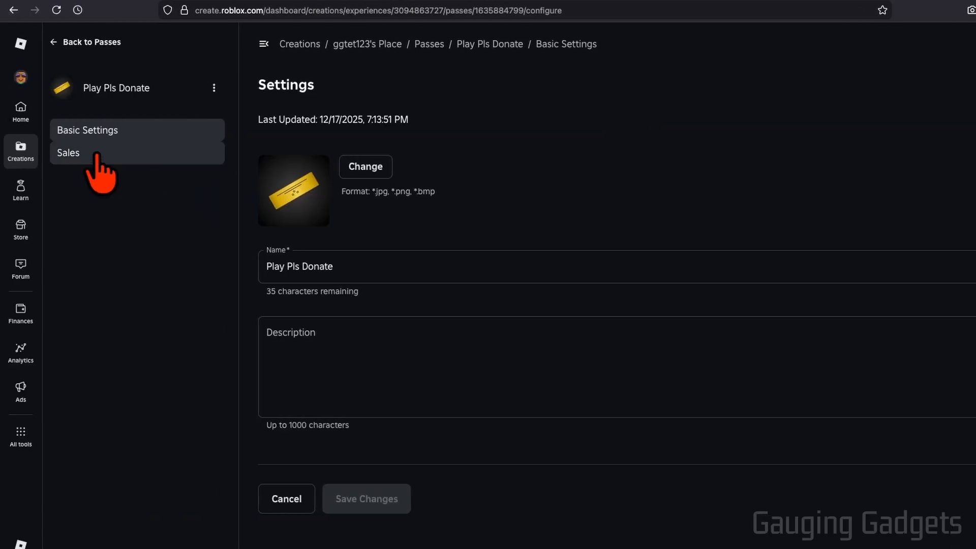
click(68, 152)
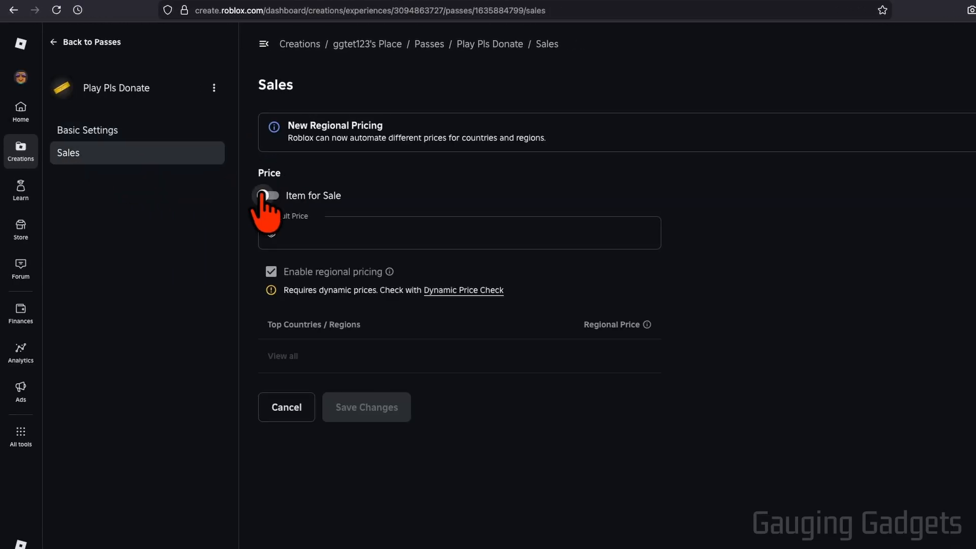
click(269, 196)
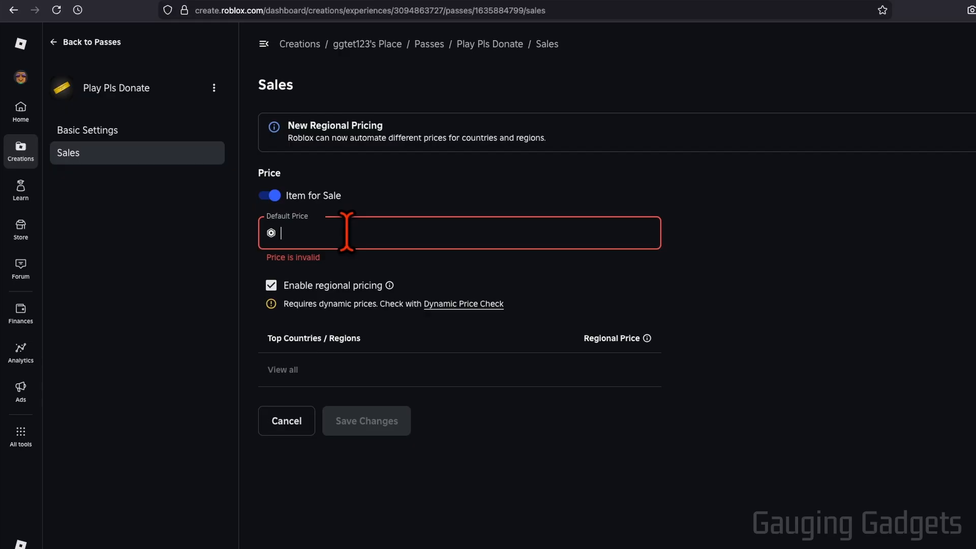
text(500)
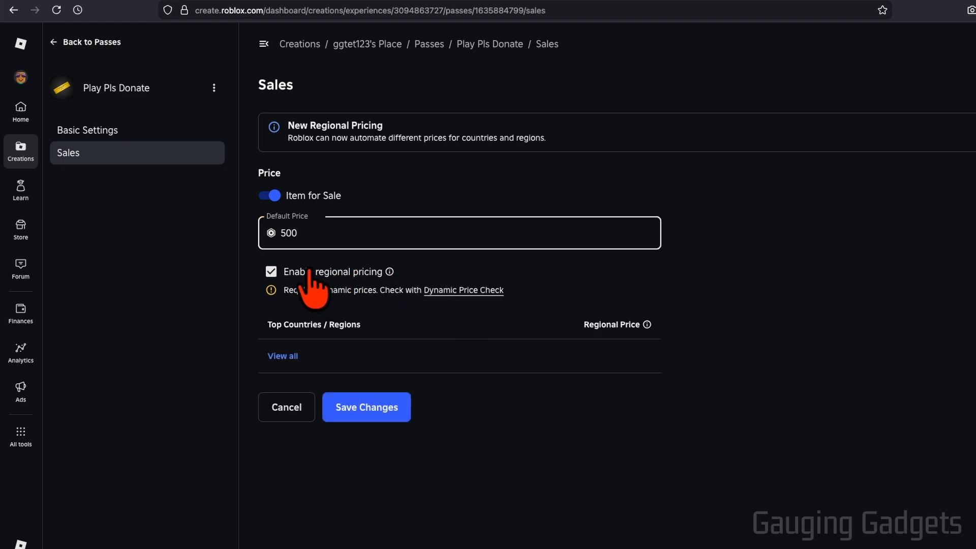
click(270, 271)
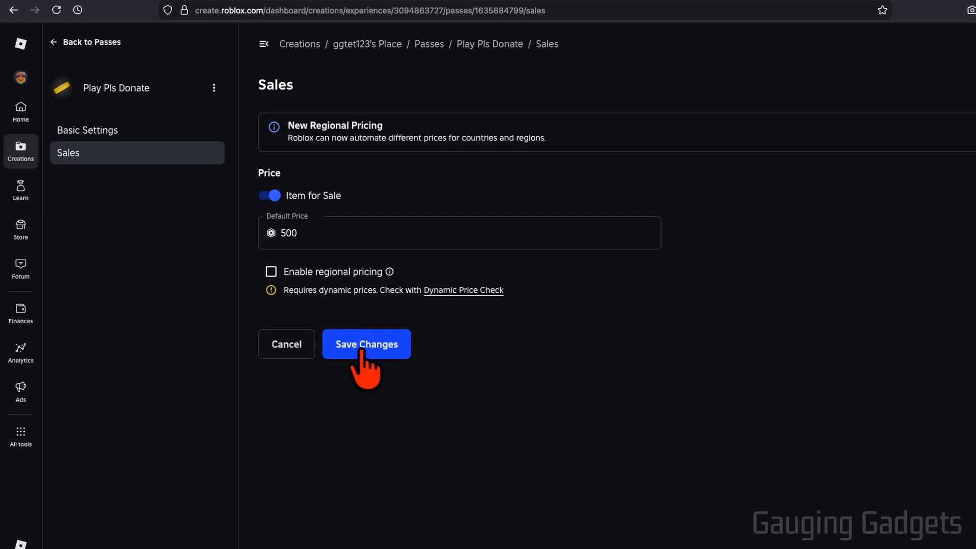
click(366, 344)
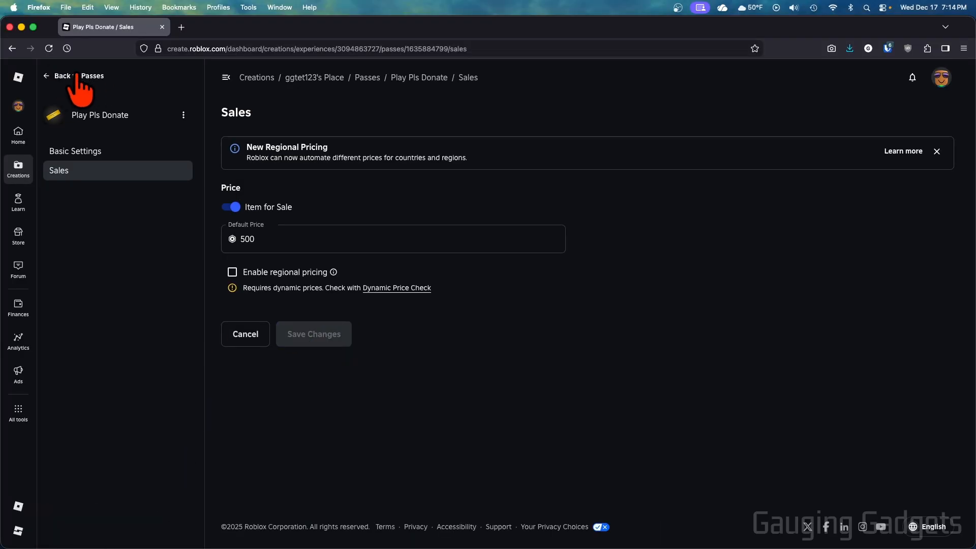
- Return to the passes list and check Play Pls Donate shows a 500 Robux price
click(62, 75)
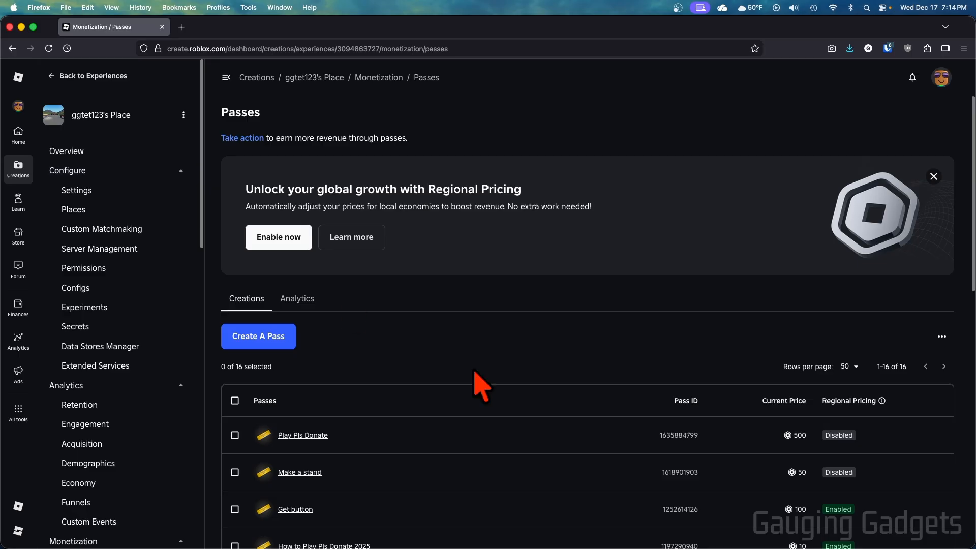
scroll(down, 3)
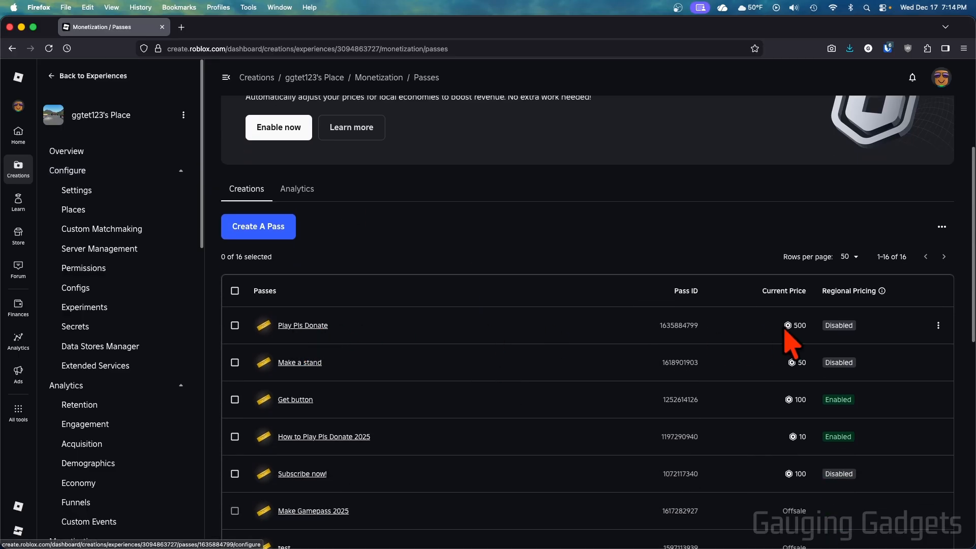
mouse_move(604, 293)
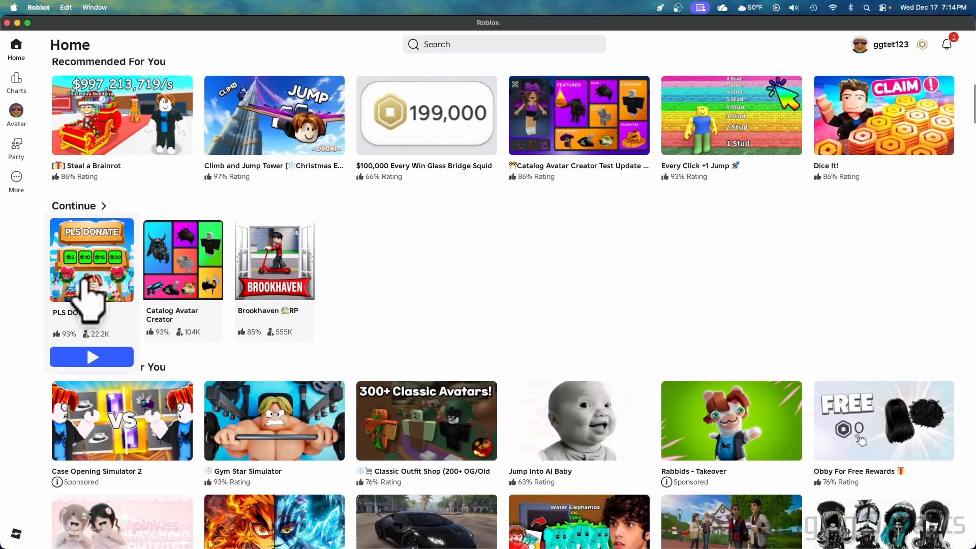
- Launch the PLS DONATE experience from its tile
click(91, 357)
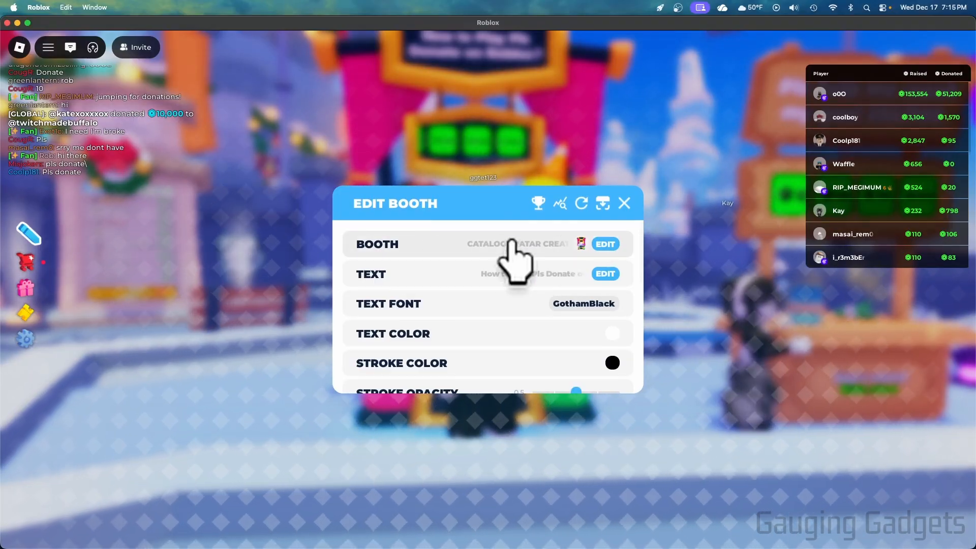
- Switch the claimed booth to Basic Booth and look through the remaining booth options
click(603, 244)
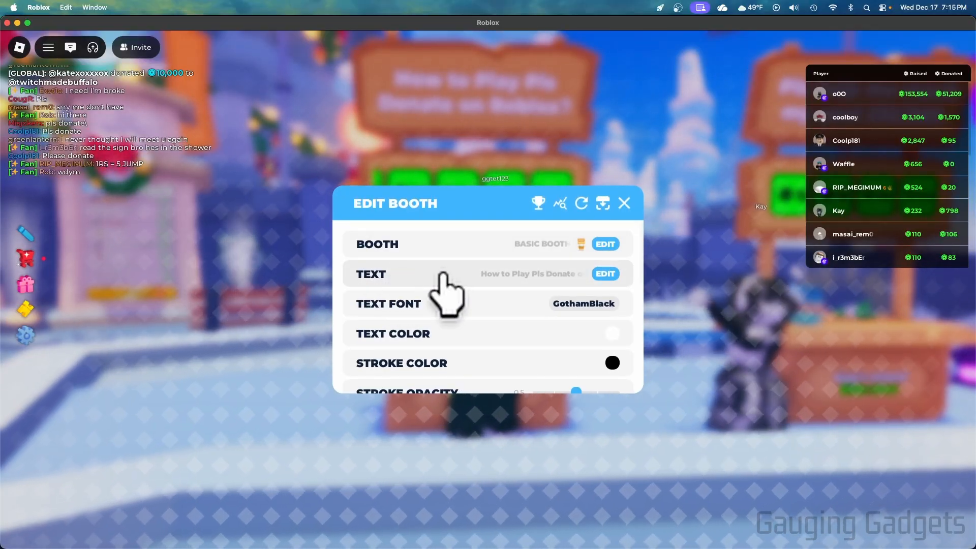
click(605, 274)
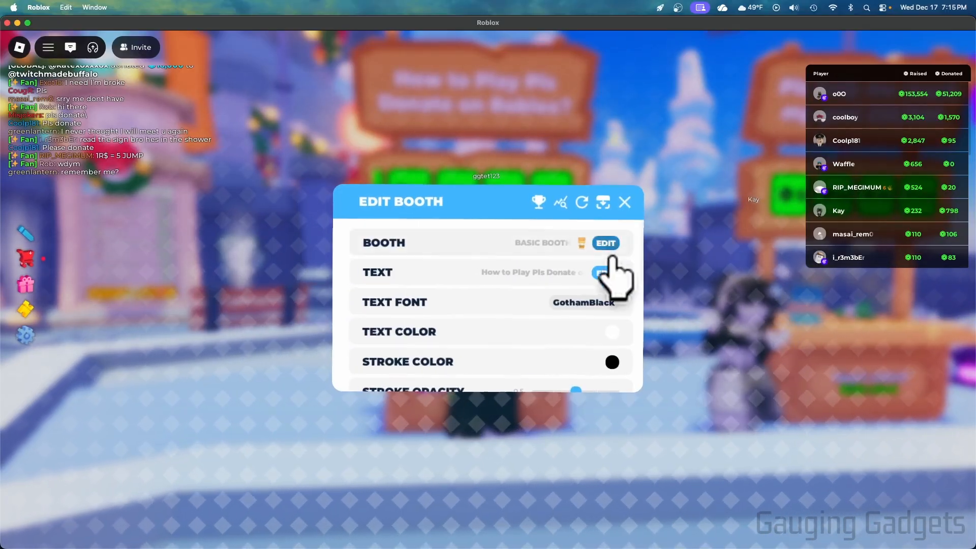
scroll(down, 3)
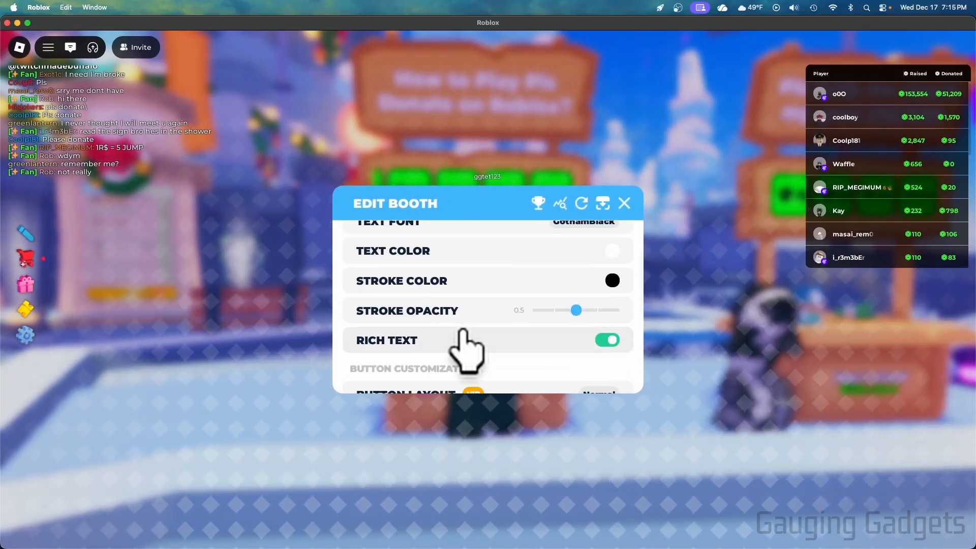
scroll(down, 3)
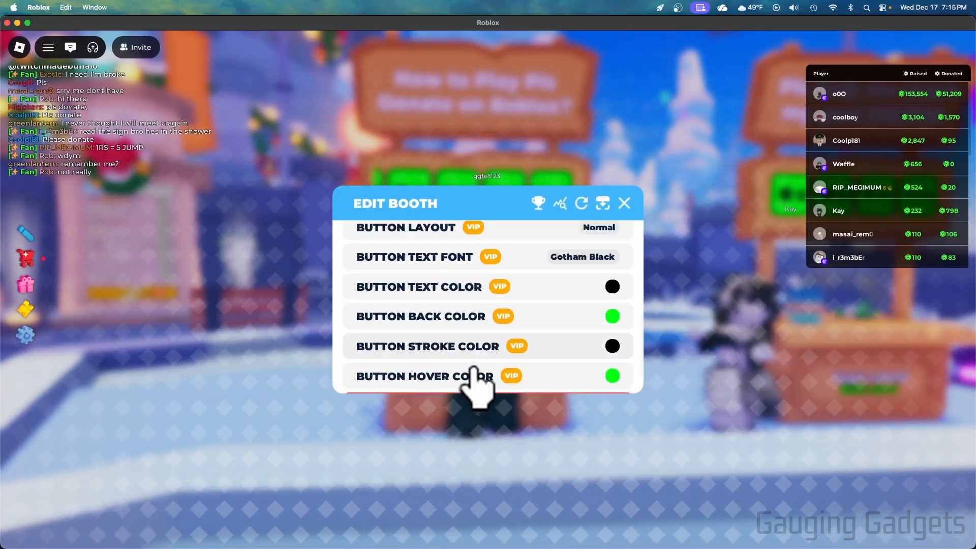
scroll(down, 3)
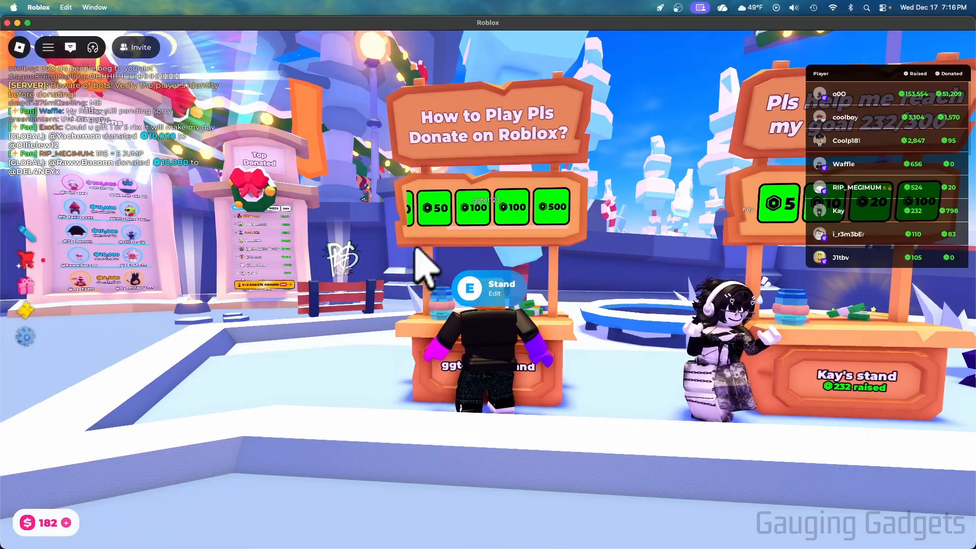
- View the Gifts window's inbox of received gifts, showing 0 gifts
click(25, 291)
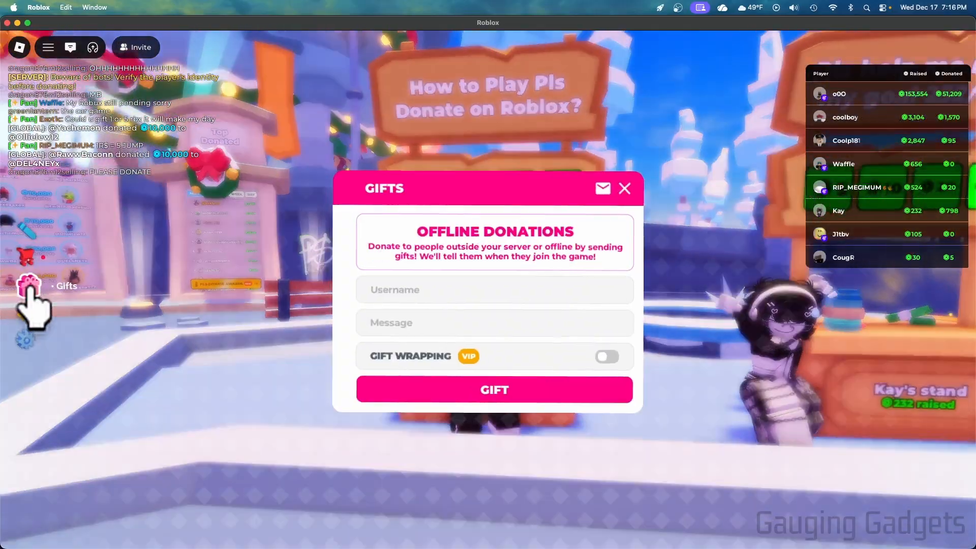
click(487, 286)
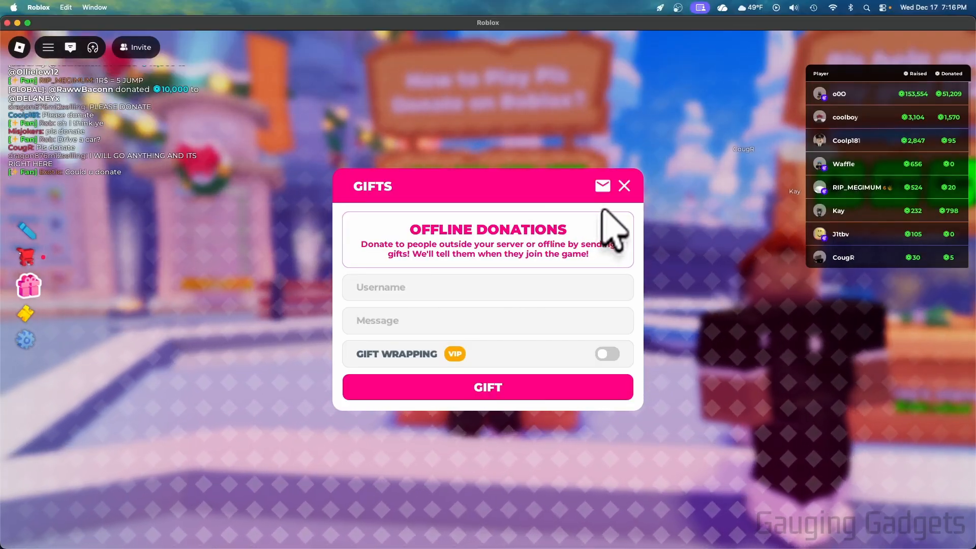
mouse_move(602, 190)
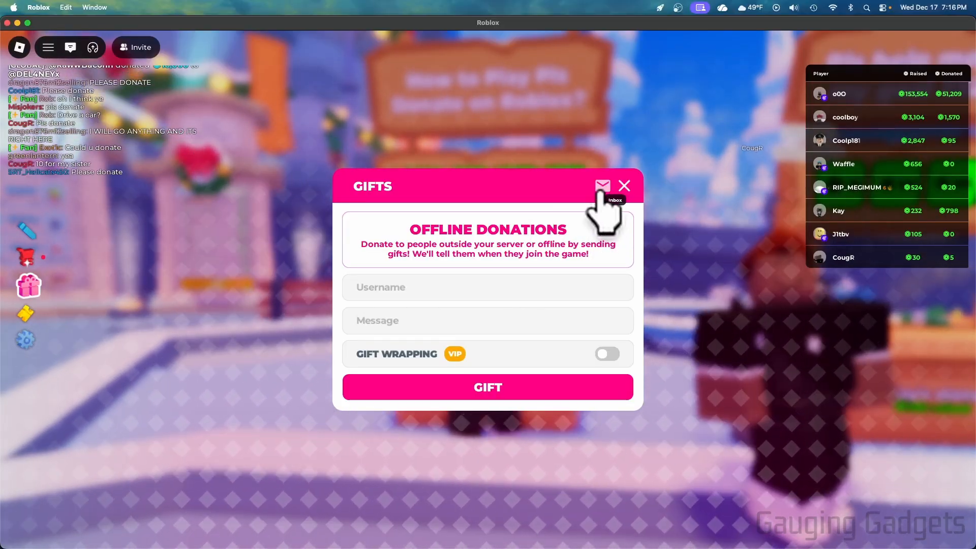
click(602, 185)
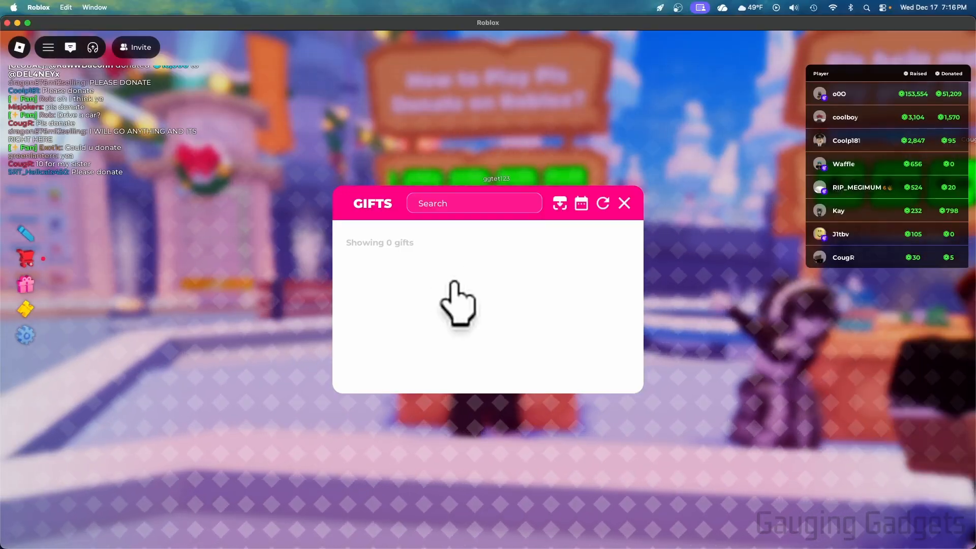